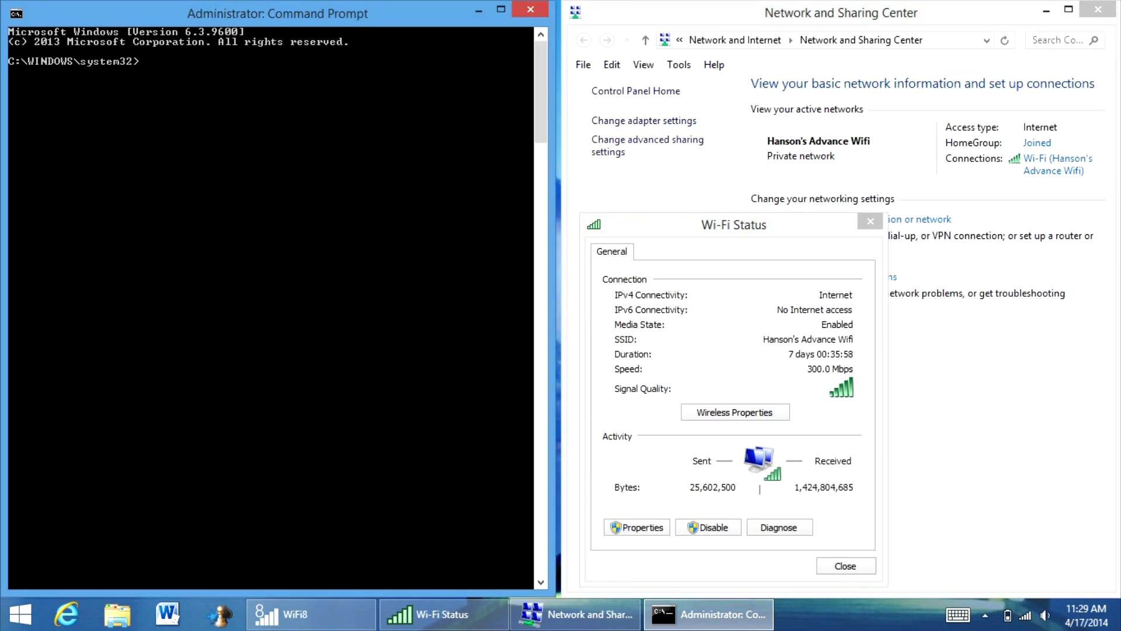
# Step: Close the Network and Sharing Center, Command Prompt and Wi-Fi Status windows, leaving an empty desktop
pyautogui.click(294, 615)
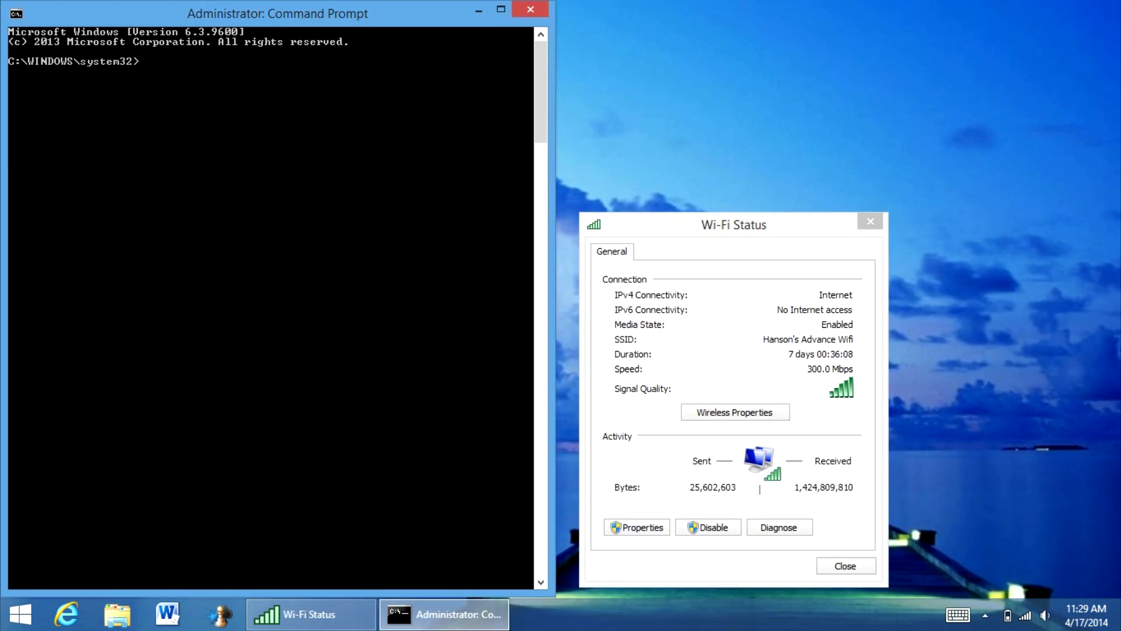
pyautogui.click(530, 10)
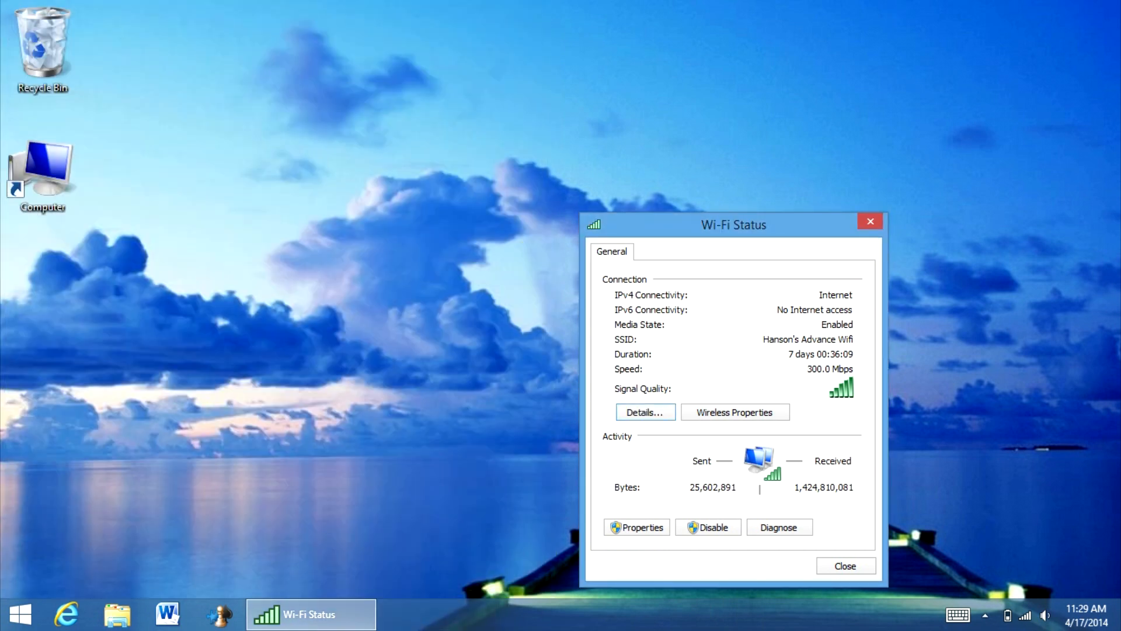
pyautogui.click(844, 566)
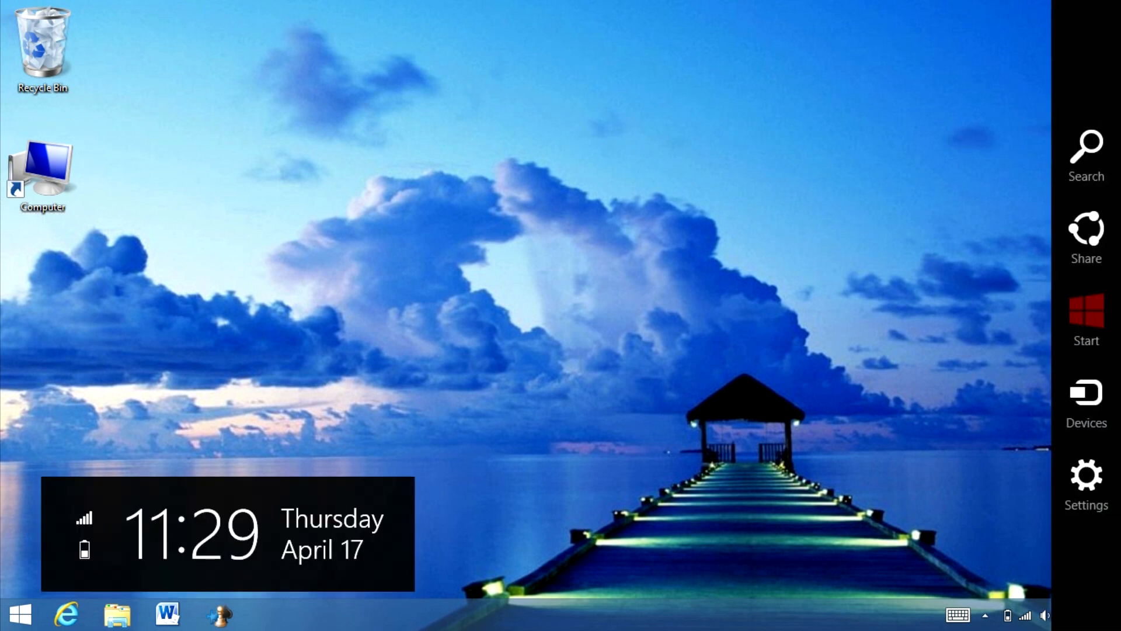
# Step: Show the Networks list from the Settings charm and bring up options for the connected Hanson's Advance Wifi
pyautogui.click(1085, 481)
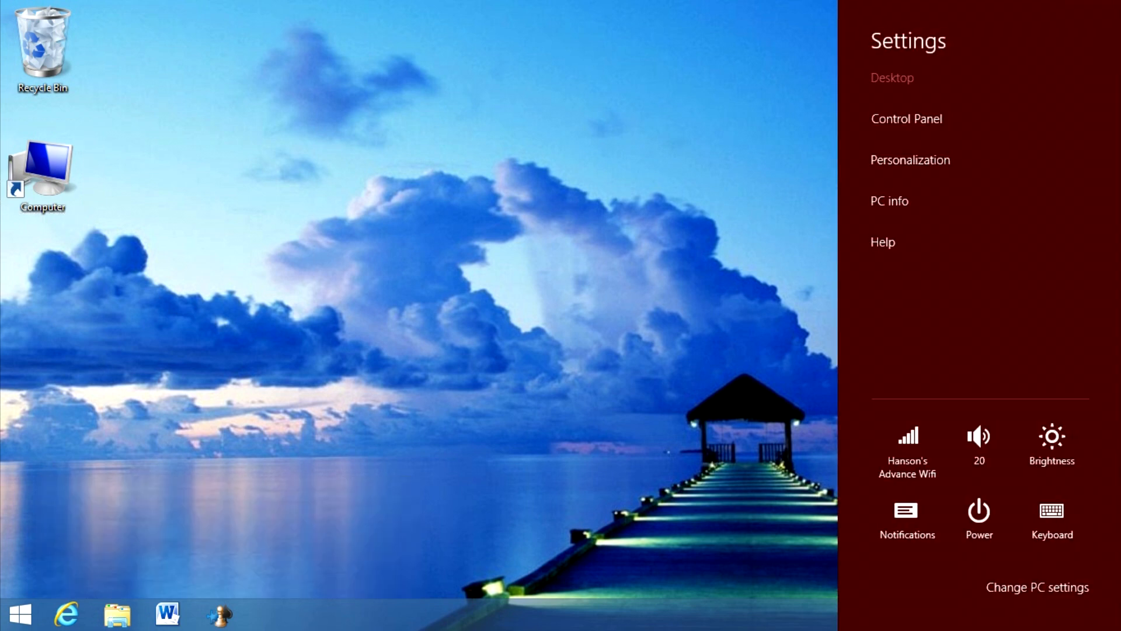
pyautogui.click(906, 436)
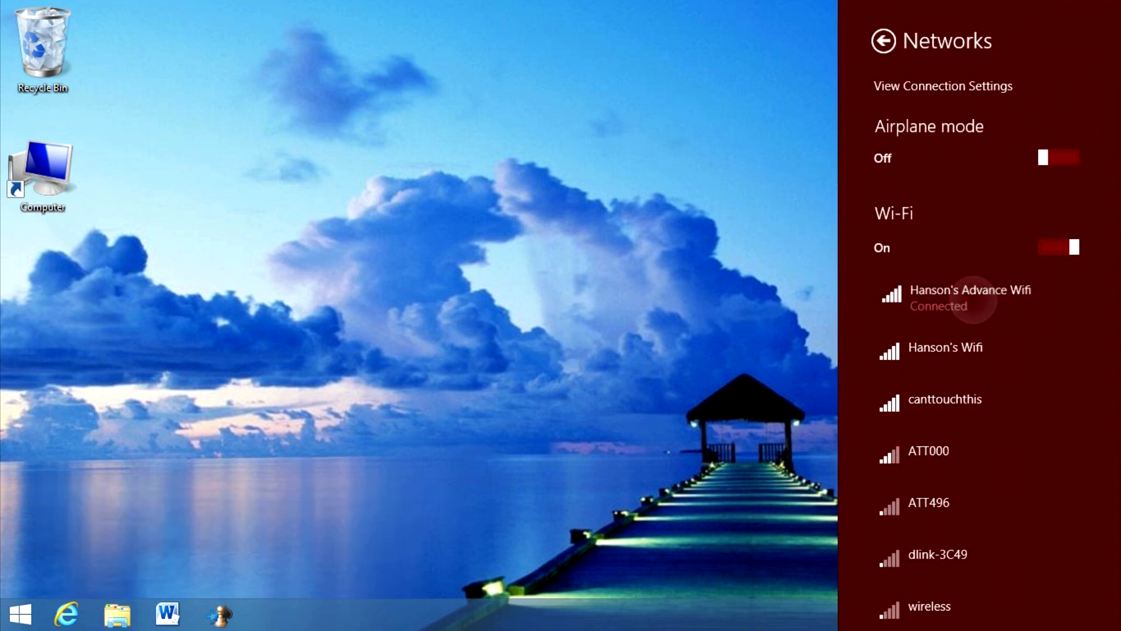
pyautogui.rightClick(969, 297)
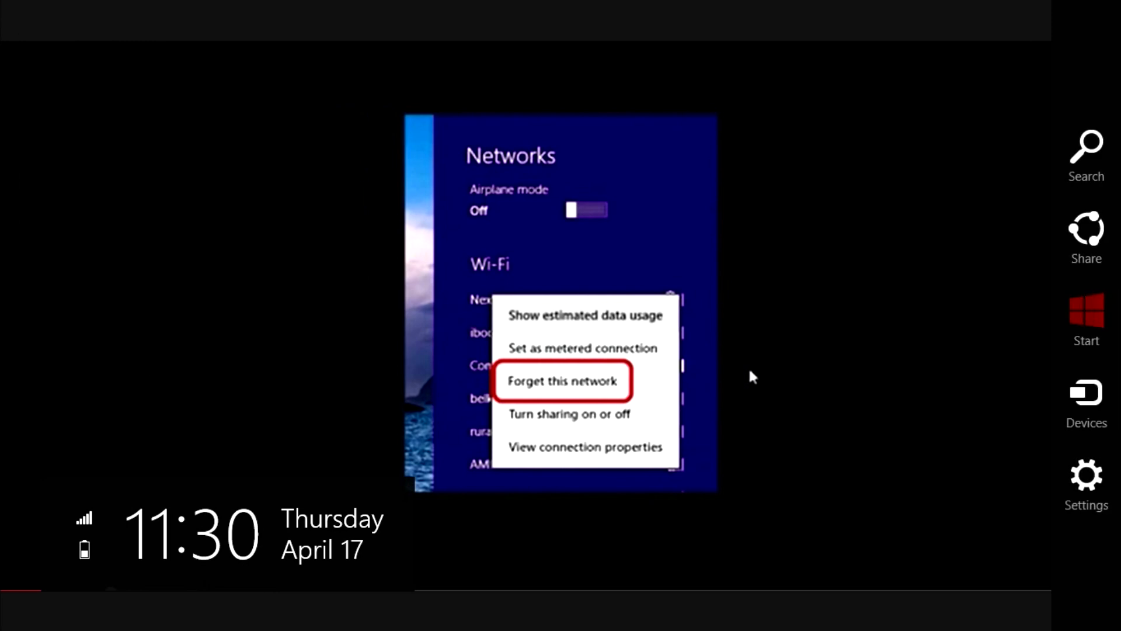
# Step: Reach Manage known networks under PC settings > Network > Connections
pyautogui.click(1086, 475)
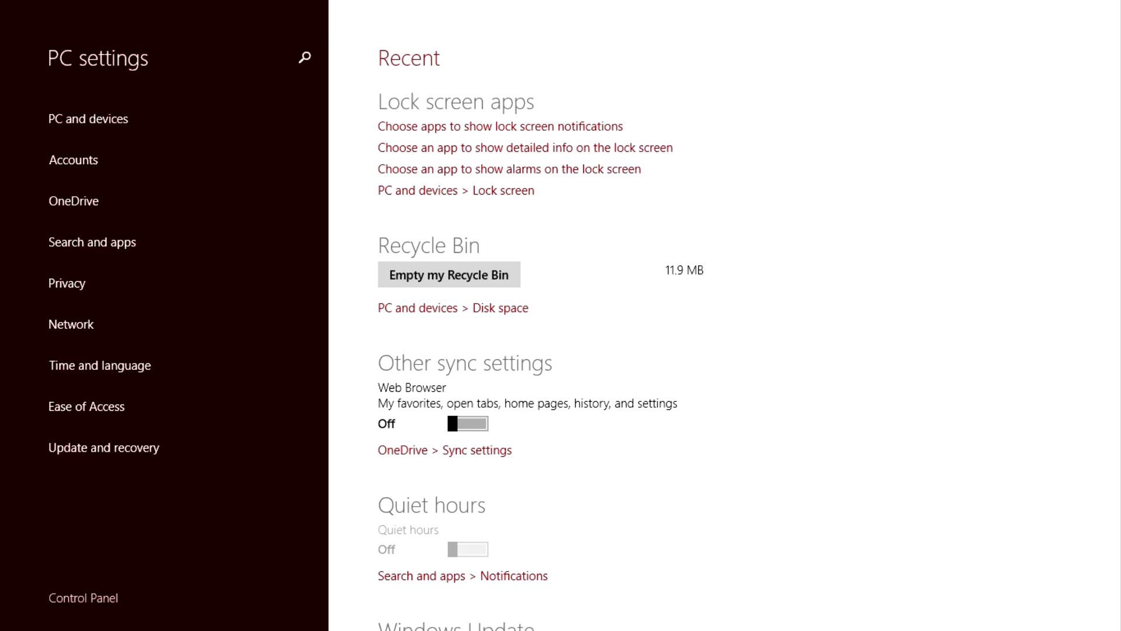
pyautogui.click(71, 323)
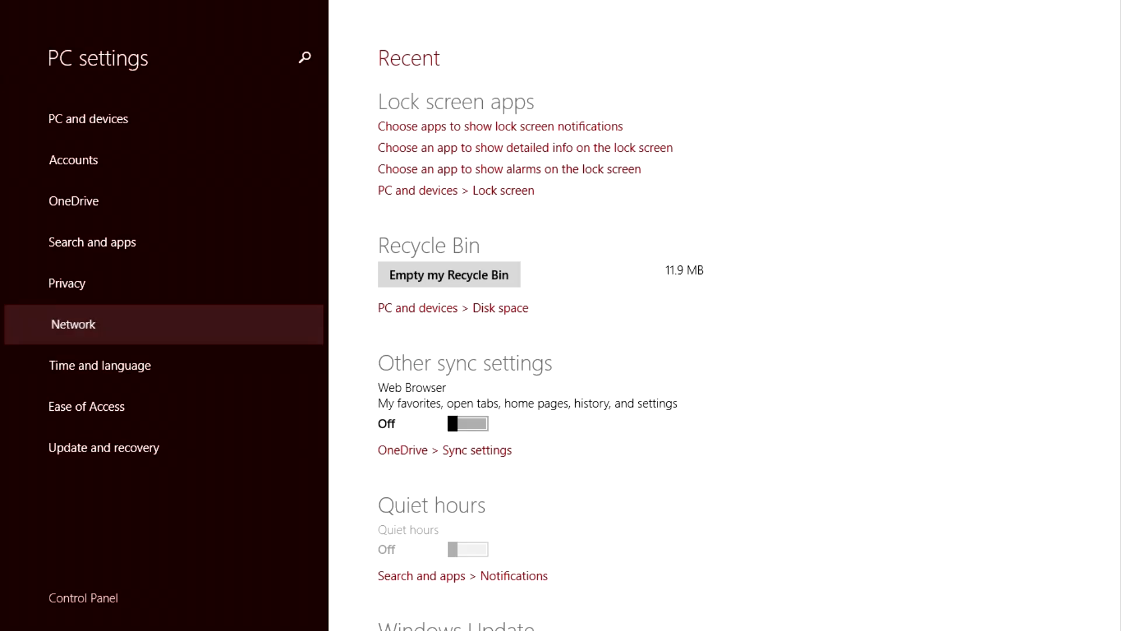
pyautogui.click(72, 324)
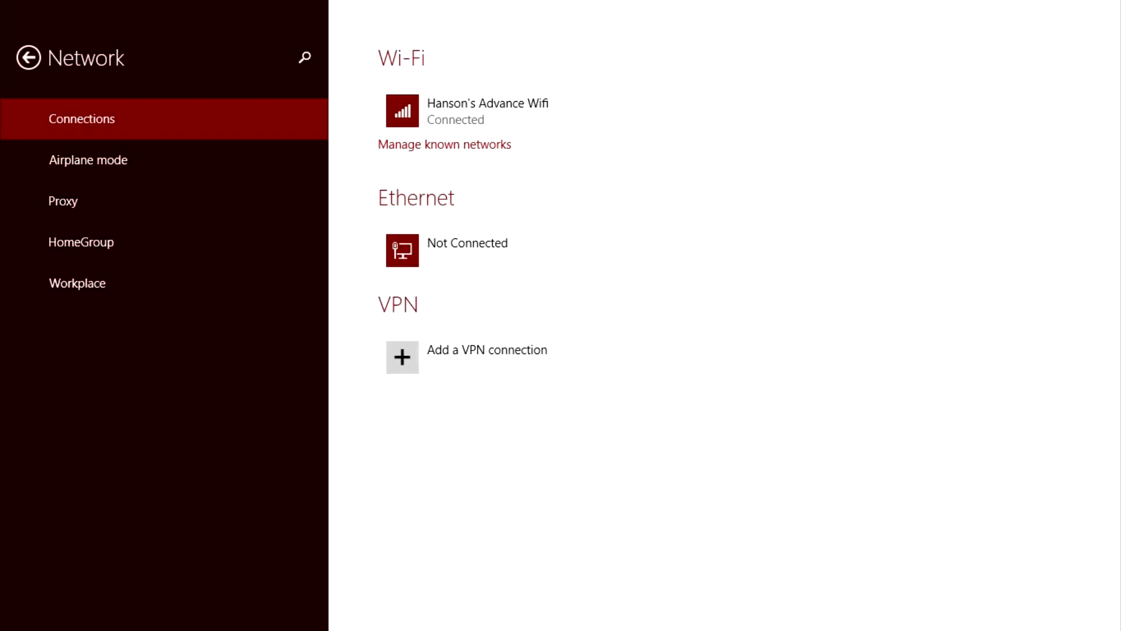
pyautogui.click(444, 145)
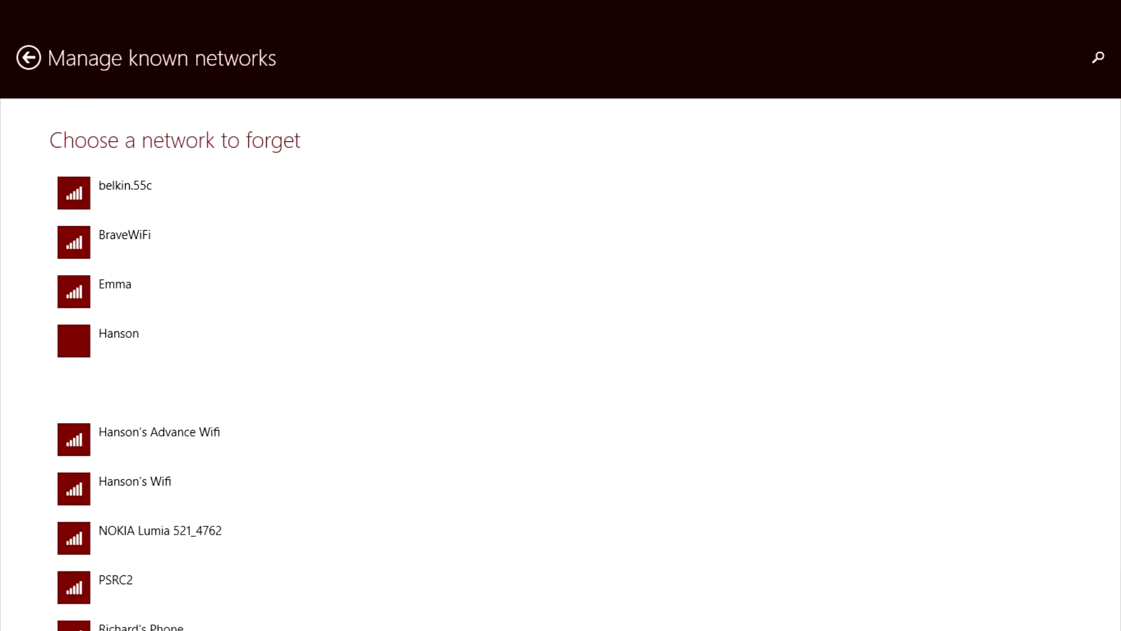
# Step: Forget the Hanson network so it disappears from the known networks list
pyautogui.click(143, 333)
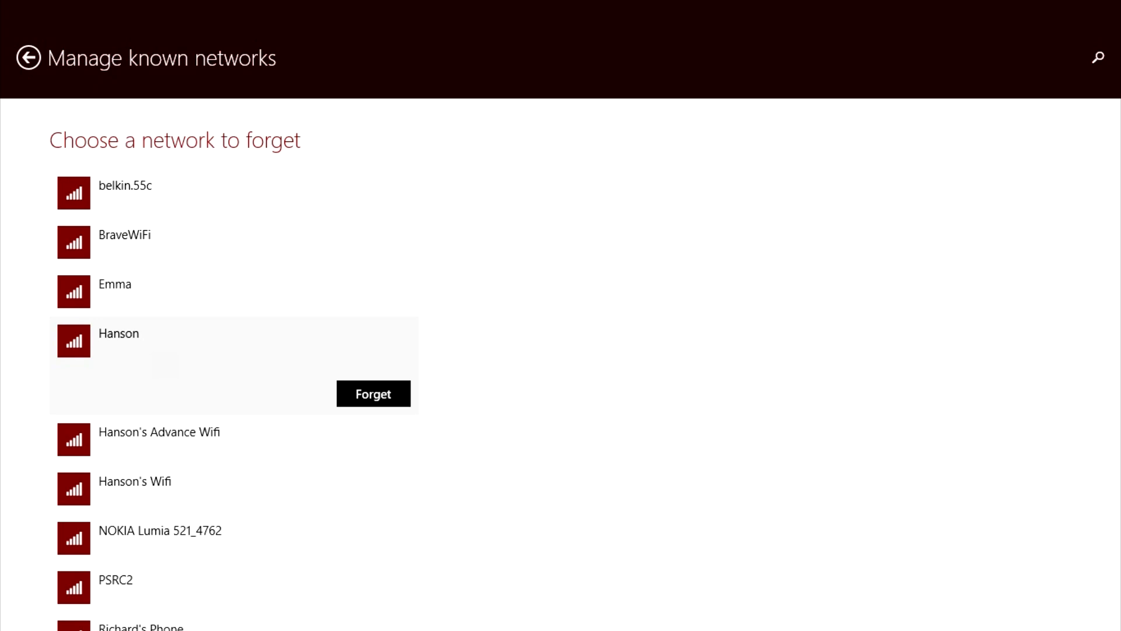
pyautogui.click(373, 394)
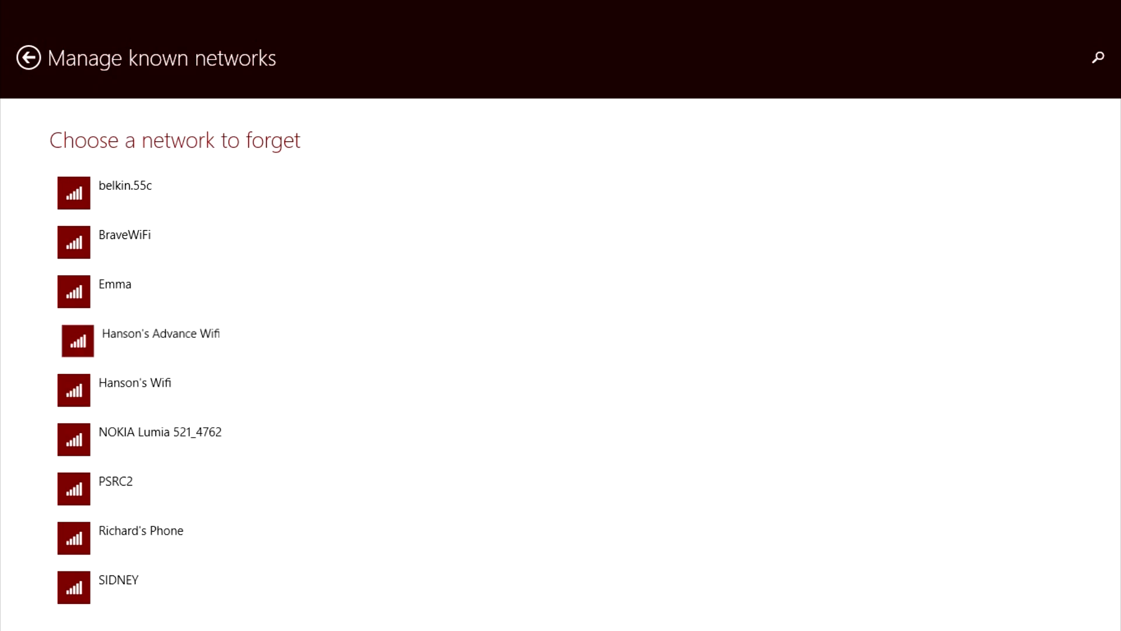
# Step: Show Hanson's Advance Wifi's details page and review its sharing, data usage, WPA2-Personal security and IPv4 properties
pyautogui.click(160, 333)
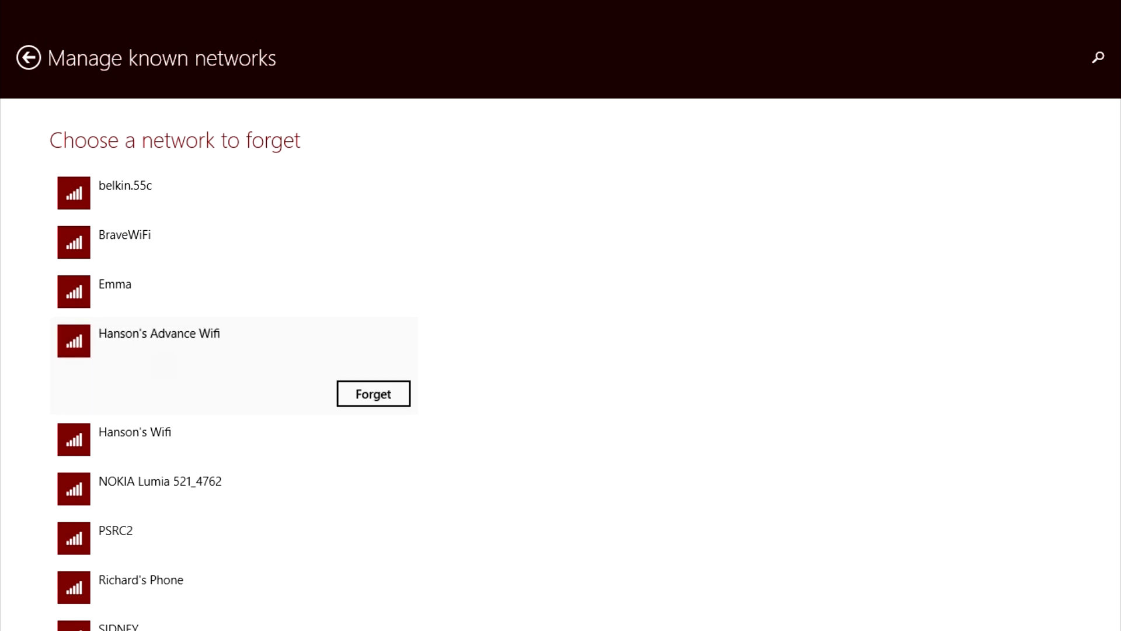
pyautogui.click(28, 58)
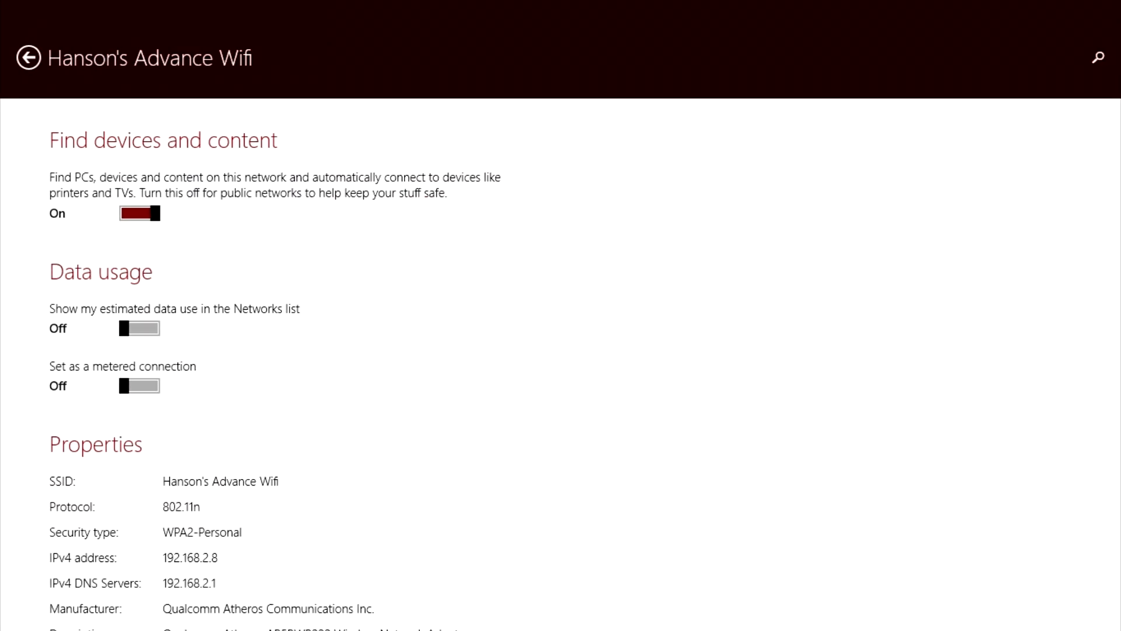
pyautogui.scroll(-3)
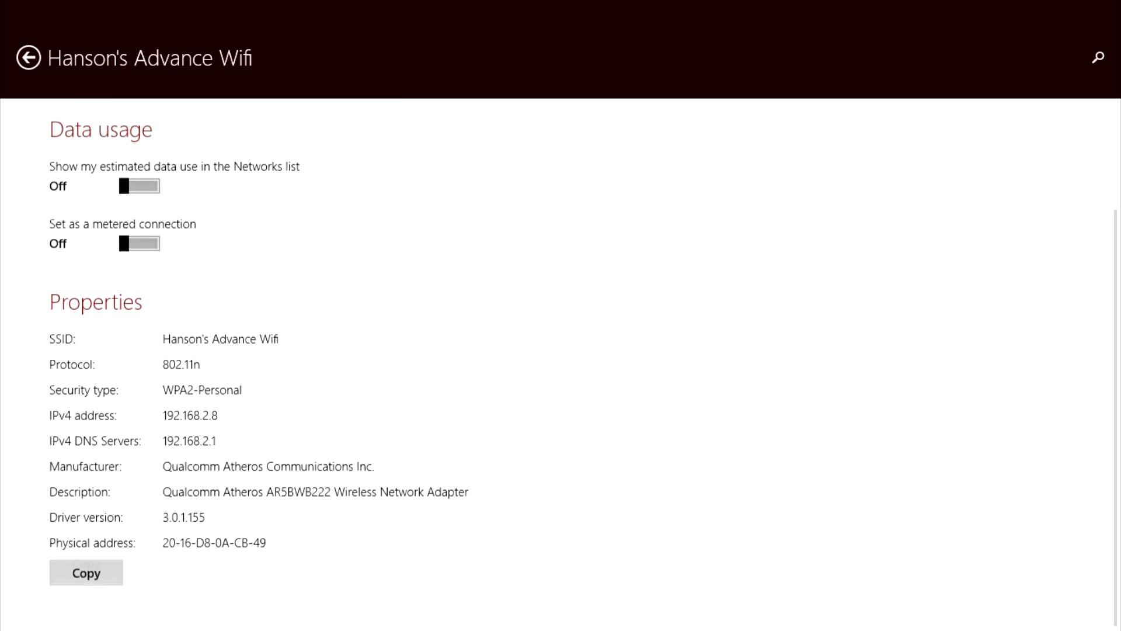
pyautogui.scroll(3)
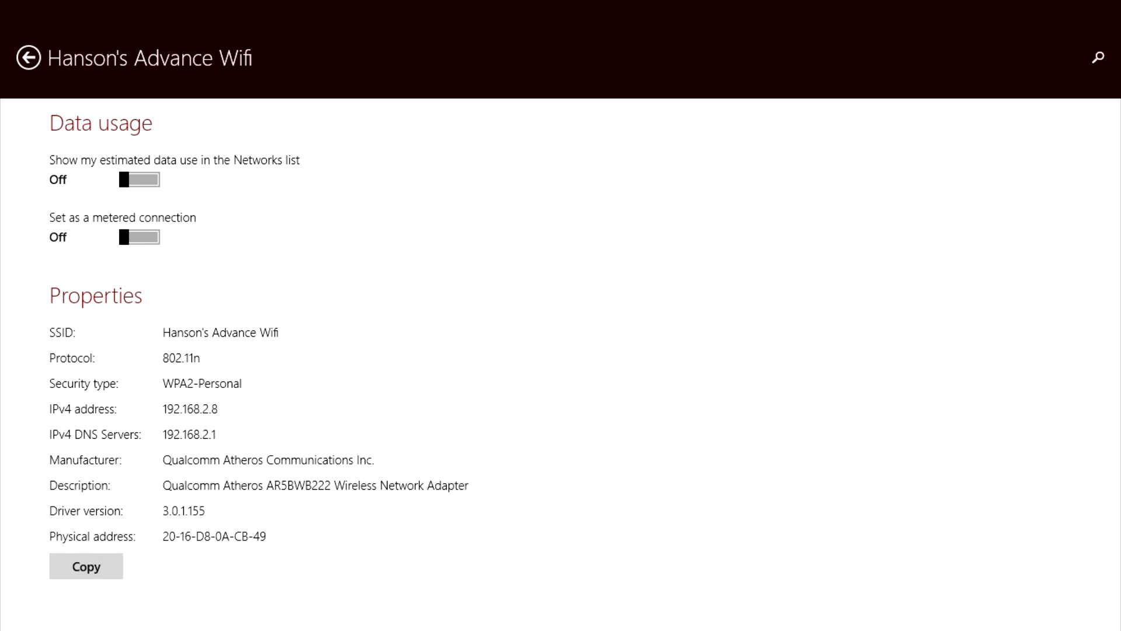
pyautogui.scroll(3)
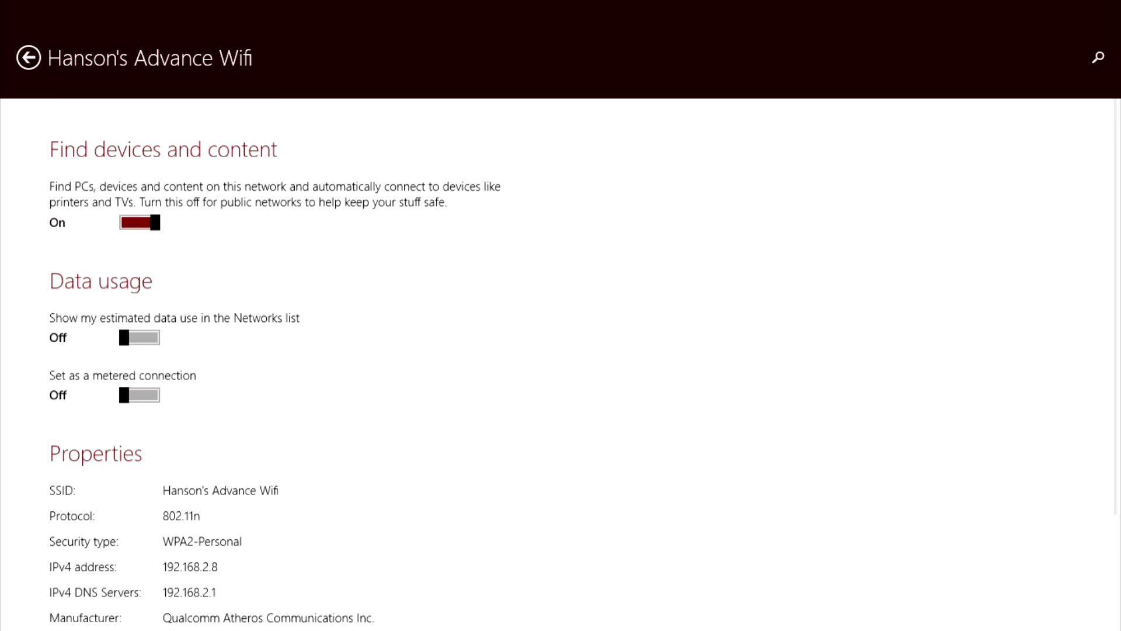
pyautogui.scroll(3)
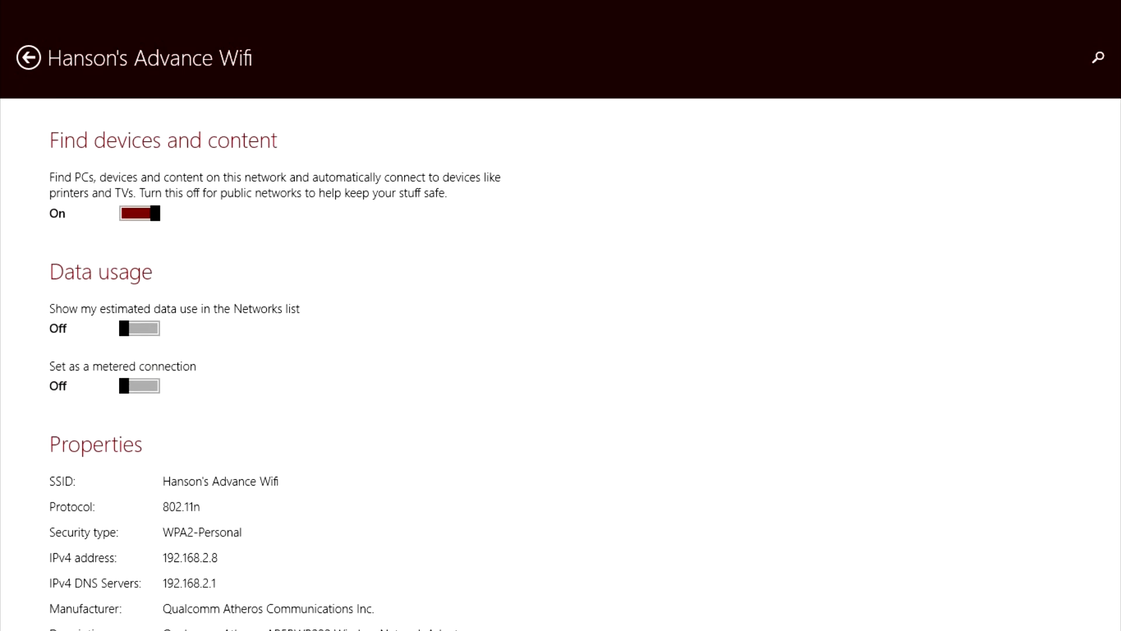